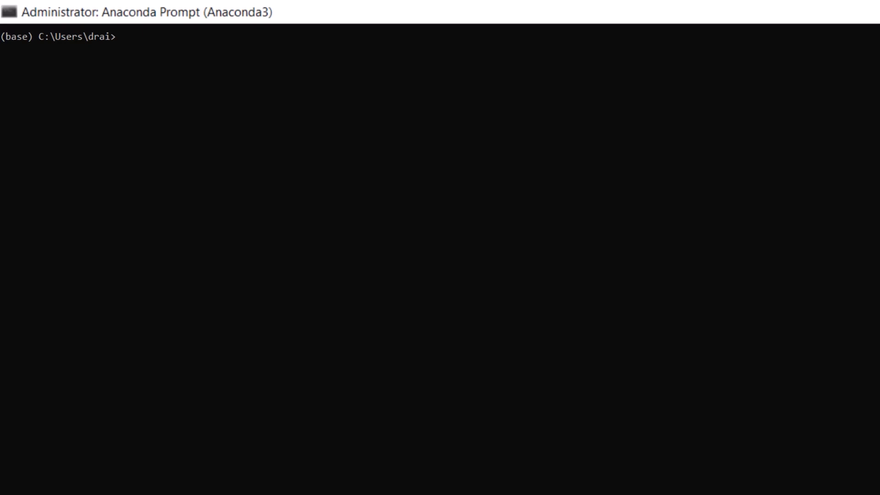
Create and activate the jupyterlab-ext1 conda environment (JupyterLab 3, Python 3.10.4), then change to C:\INFACore.
text(conda create -n jupyterlab-ext1 --override-channels --strict-channel-priority -c conda-forge -c nodefaults jupyterlab=3 python=3.10.4)
text(conda activate jupyterlab-ext1)
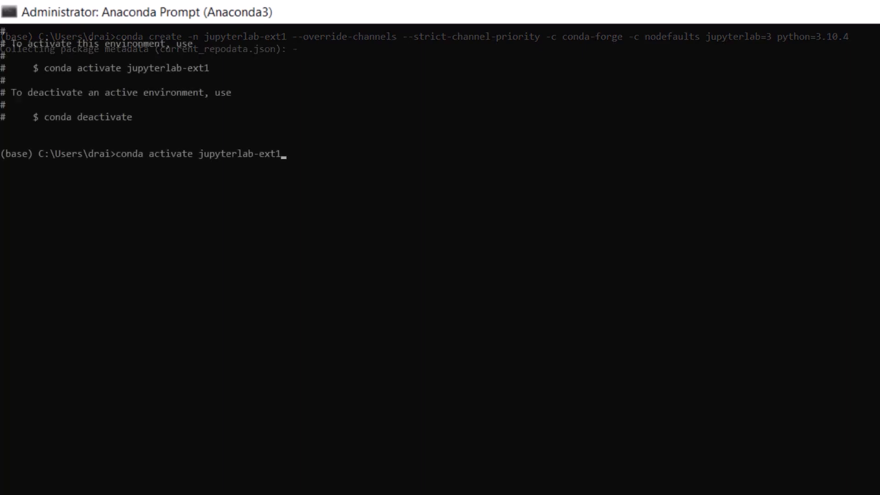
key(Return)
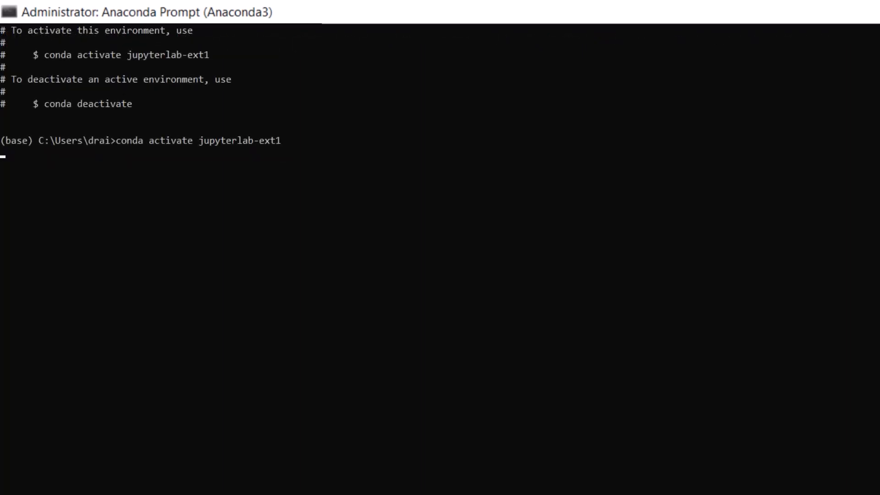
text(cd C:\INFACore)
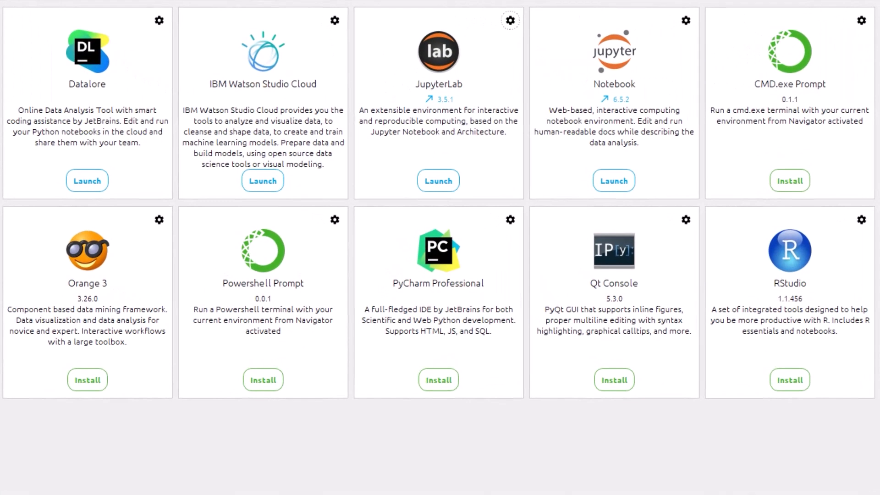
mouse_move(438, 180)
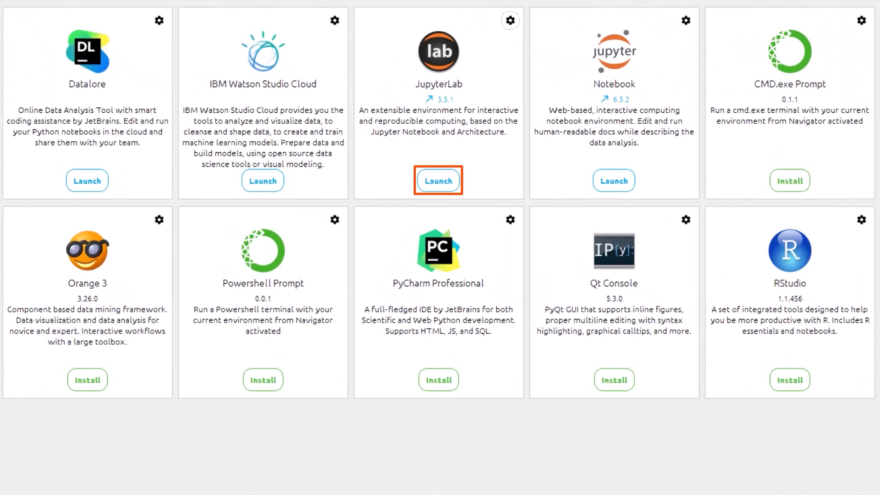
Launch JupyterLab from Anaconda Navigator.
click(438, 181)
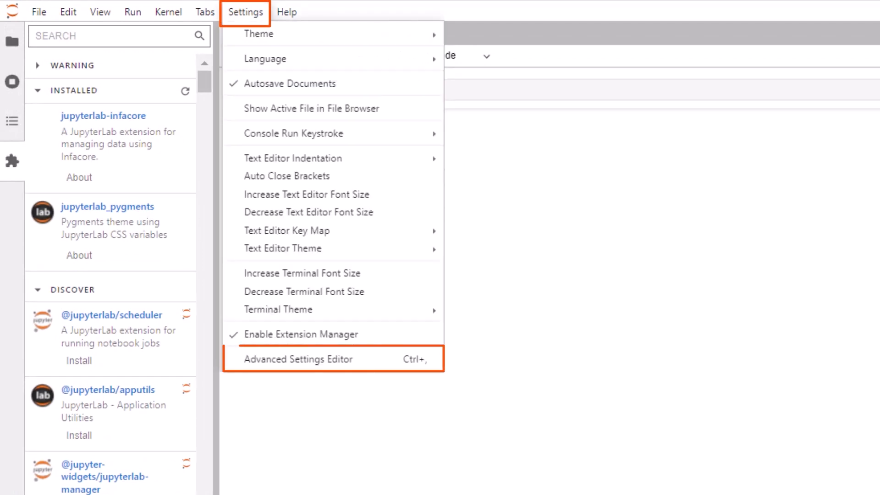
Set the INFACore extension's Test Environment URL to mr-us.informaticacloud.com in Advanced Settings.
click(299, 359)
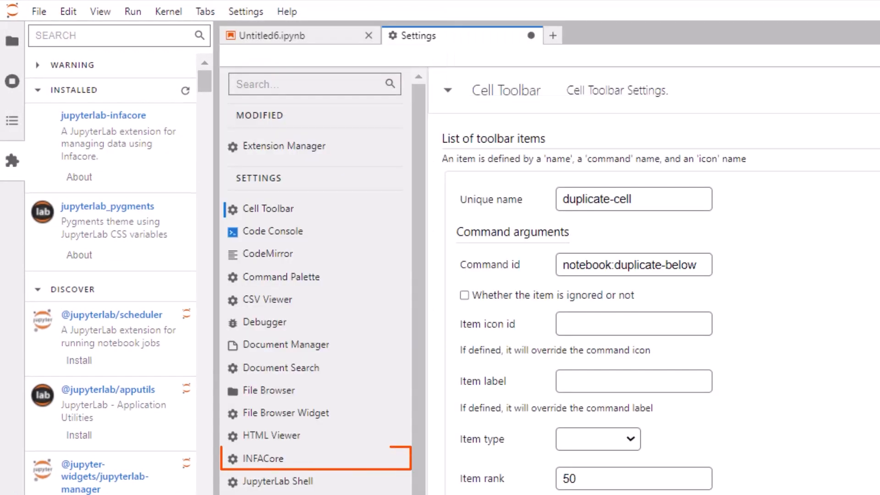
click(266, 459)
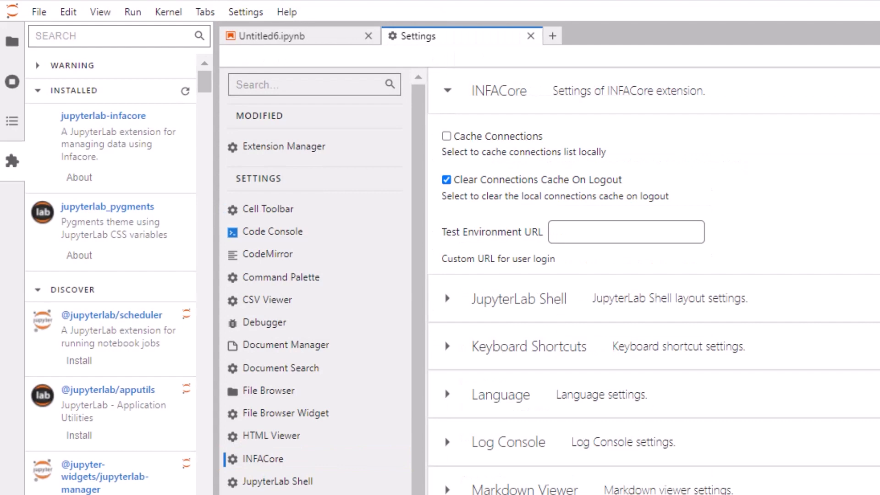
text(mr-us.informaticacloud.com)
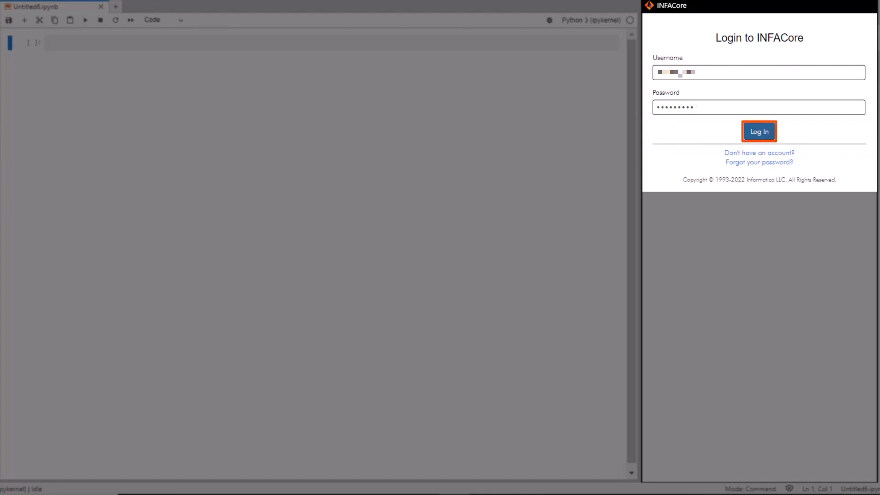
Log in to INFACore and edit the 'import informatica.infacore as ic' notebook cell.
click(758, 131)
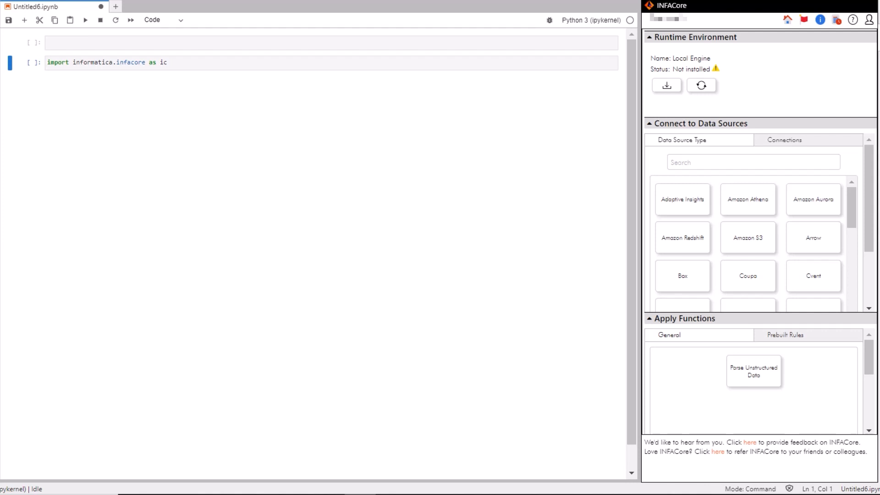
click(163, 62)
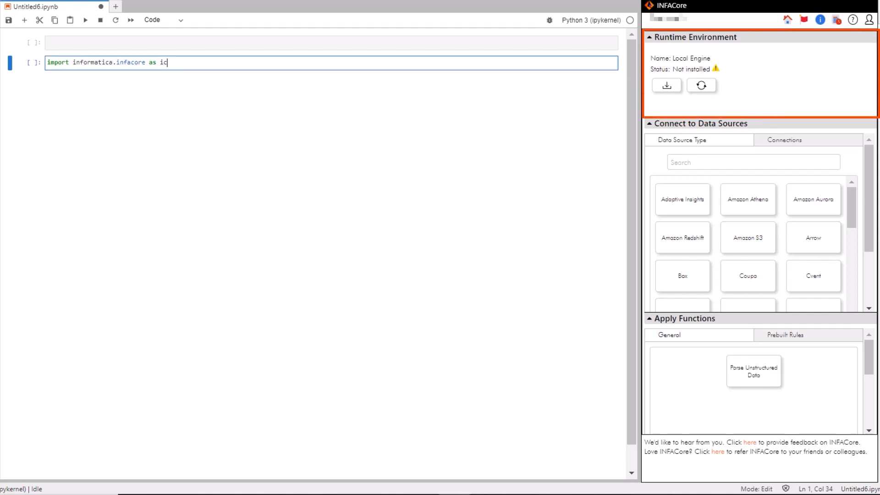
click(700, 124)
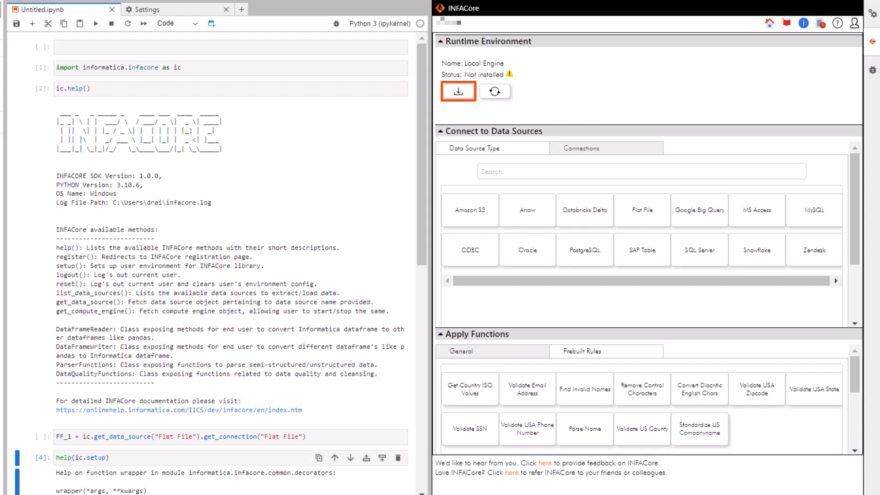
Install the Local Engine runtime and register the Secure Agent so all services run.
click(458, 91)
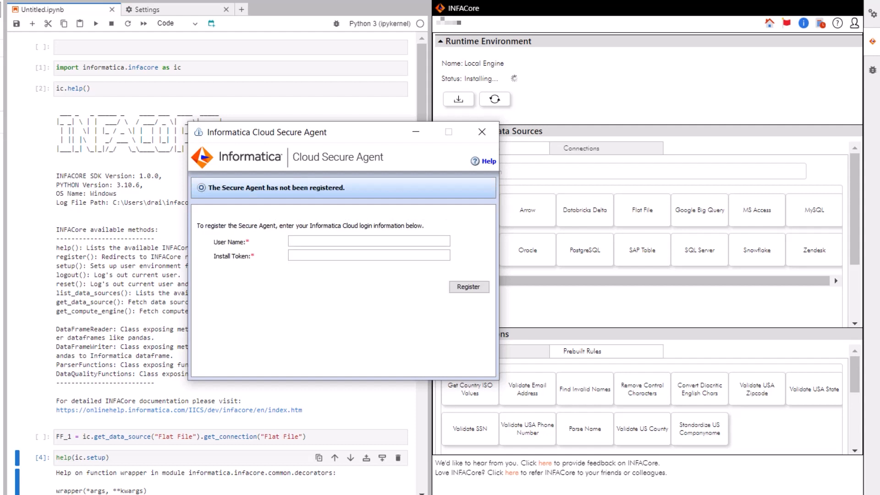
click(469, 286)
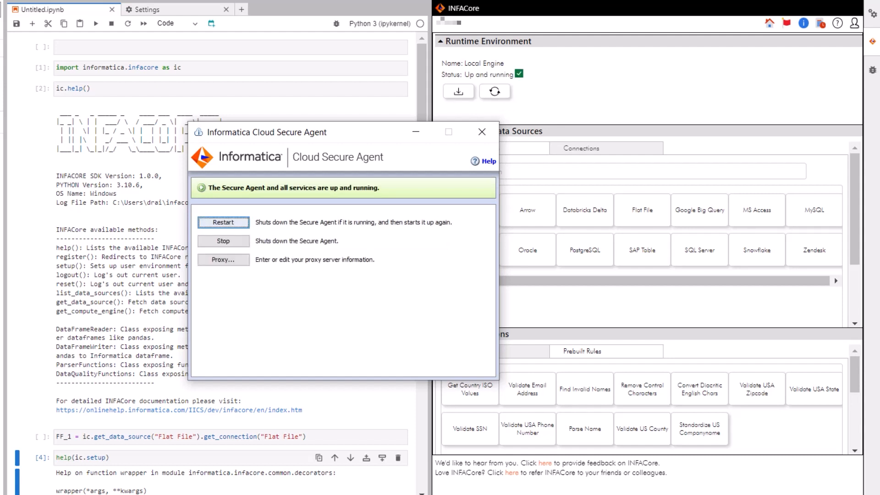
mouse_move(223, 241)
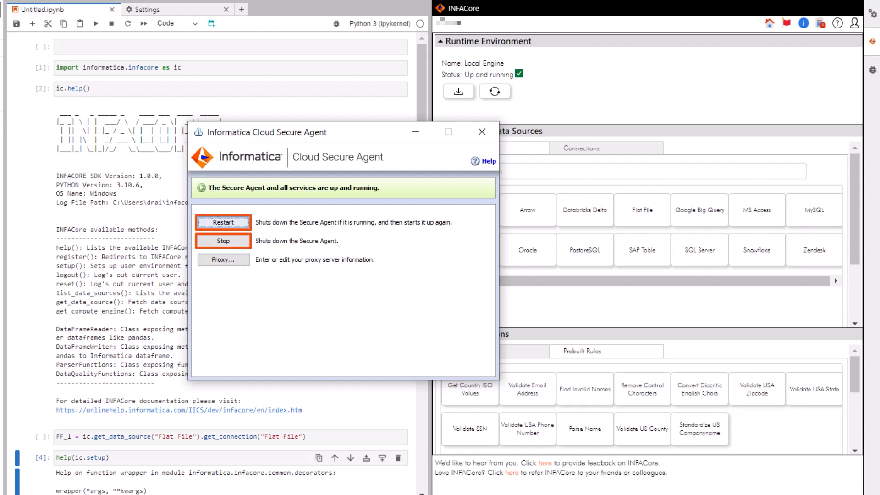